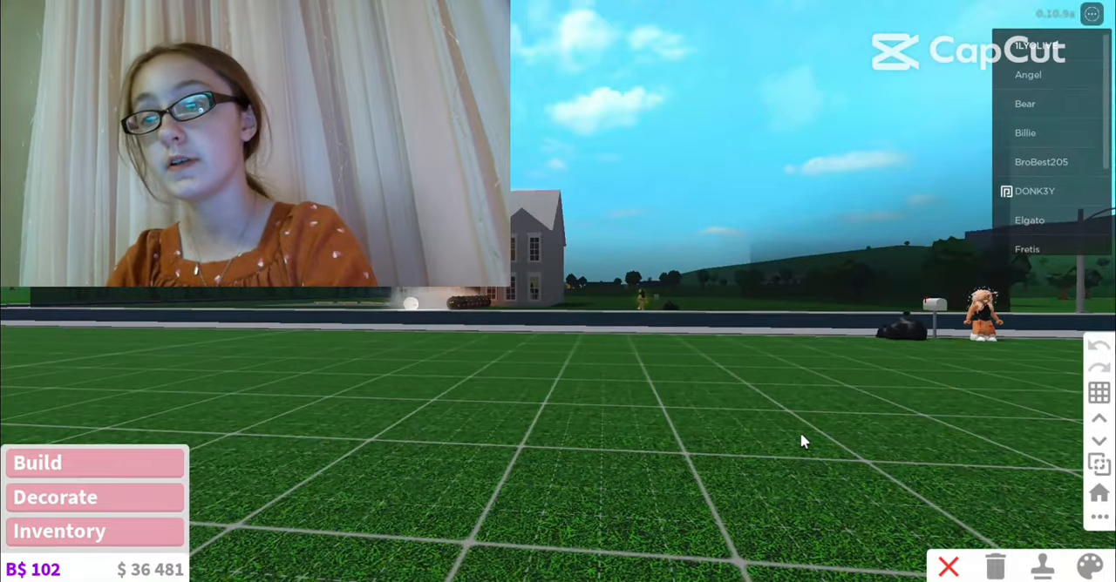
Enter Build mode and draw the first tall white outer walls on the empty plot.
{"action": "left_click", "coordinate": [38, 463]}
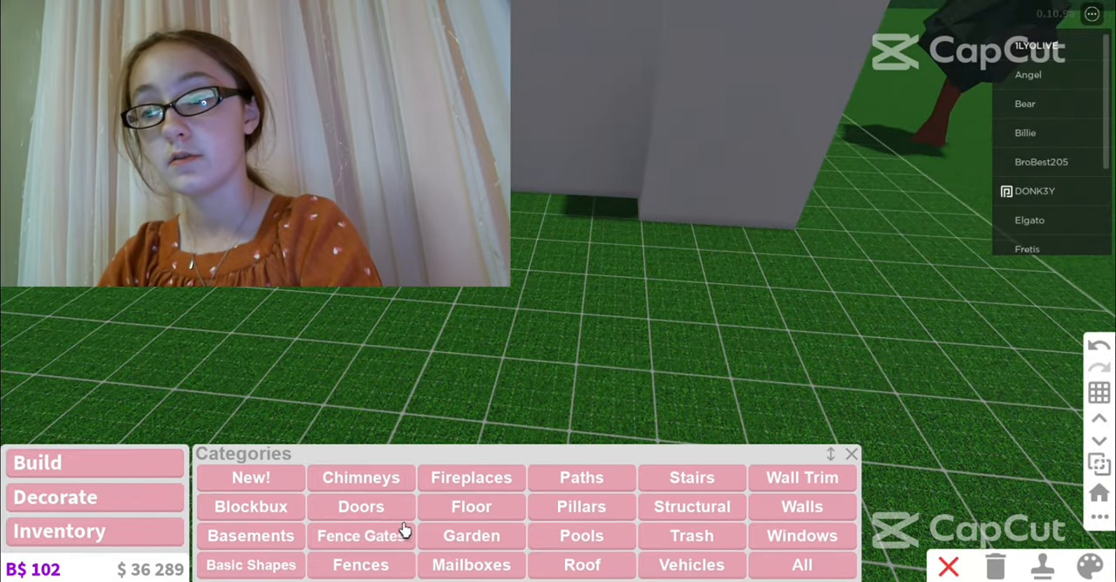
Place the dark Tall Modern Door, then move on to white-framed windows for both floors.
{"action": "left_click", "coordinate": [360, 507]}
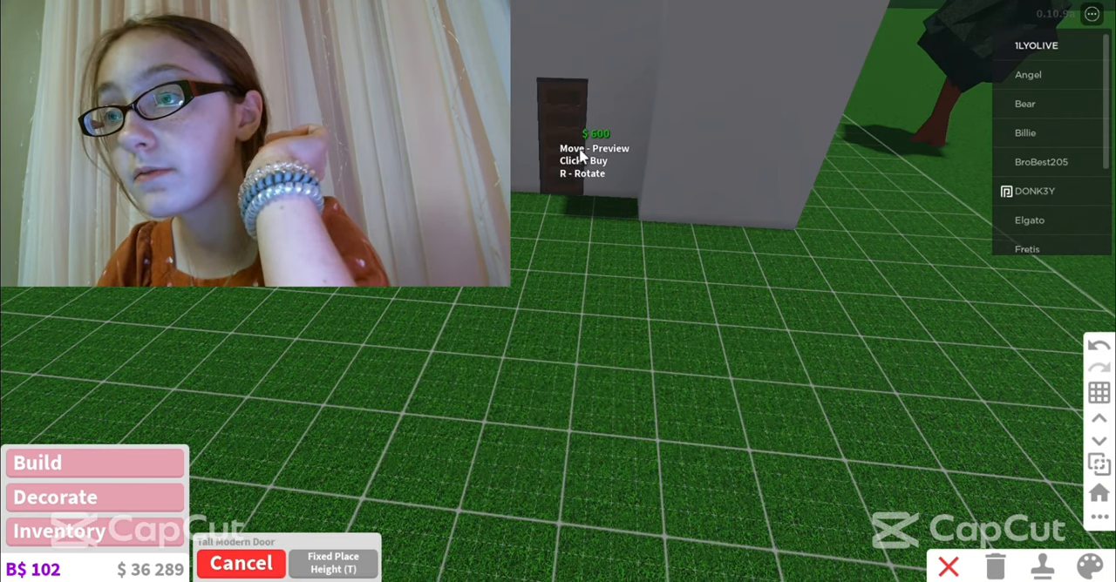
{"action": "left_click", "coordinate": [595, 161]}
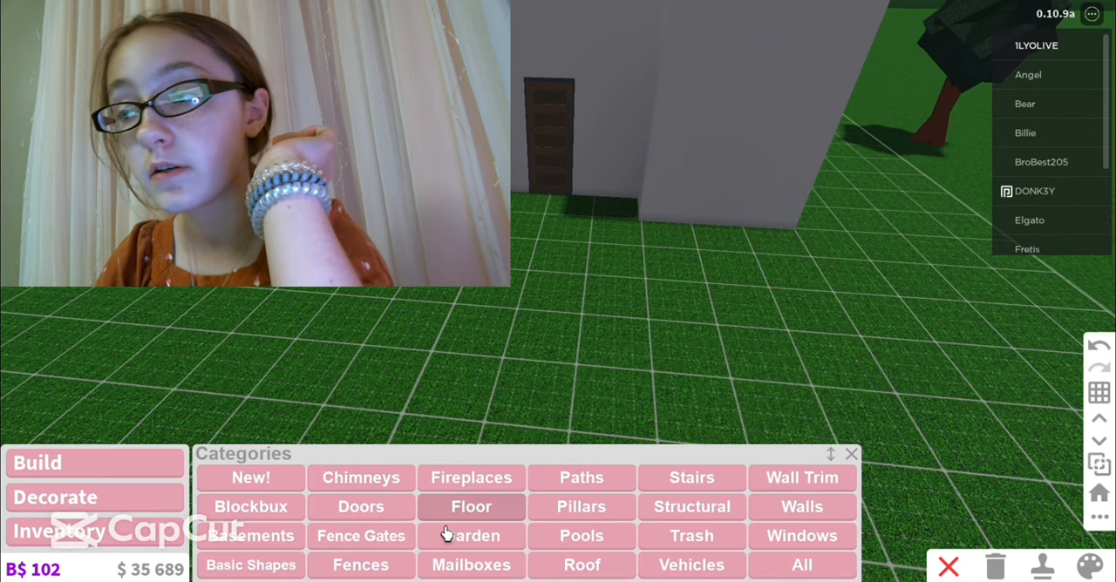
{"action": "left_click", "coordinate": [800, 536]}
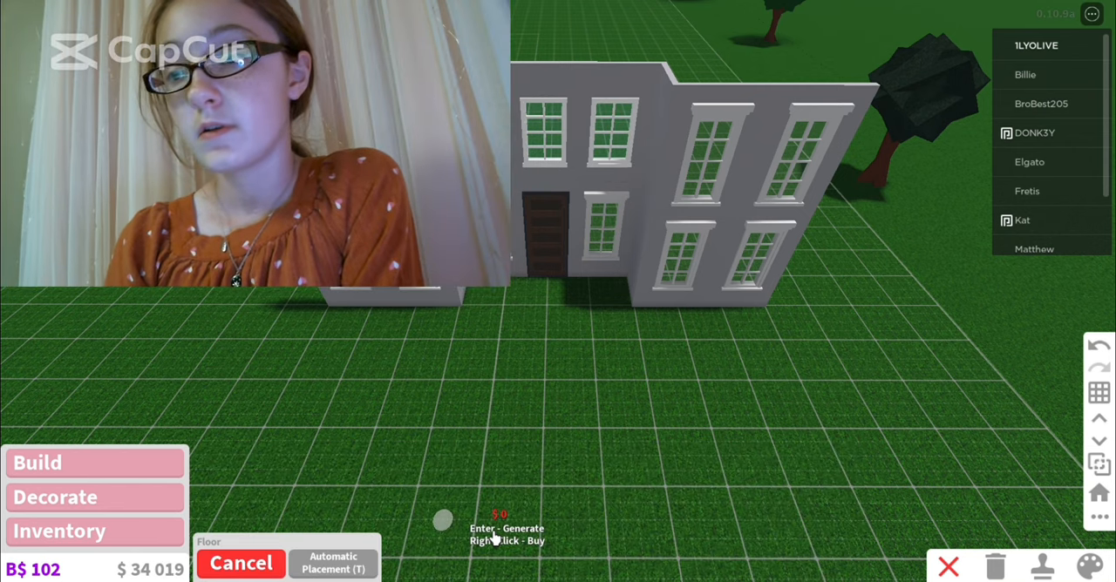
Lay a light stone floor walkway from the dark front door out across the lawn.
{"action": "left_click", "coordinate": [333, 562]}
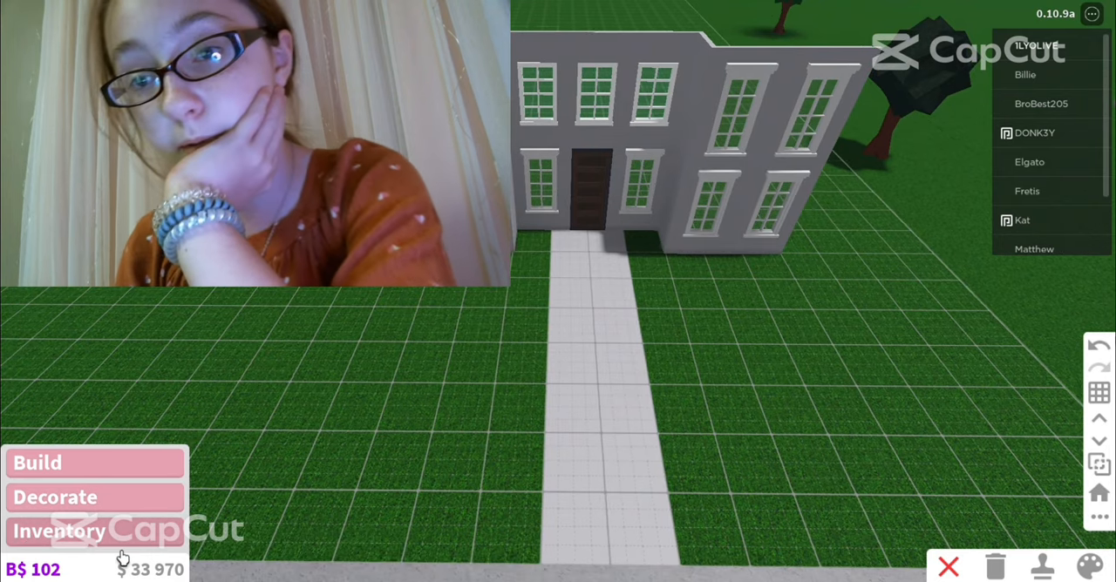
Plant round green bushes from the Garden catalog along both sides of the stone walkway.
{"action": "left_click", "coordinate": [60, 531]}
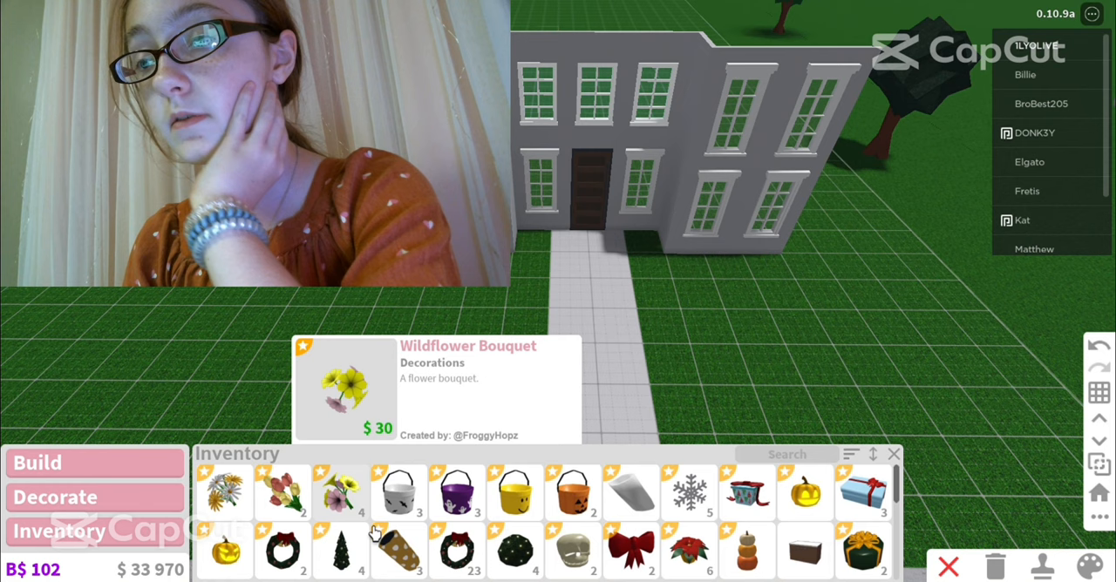
{"action": "left_click", "coordinate": [38, 463]}
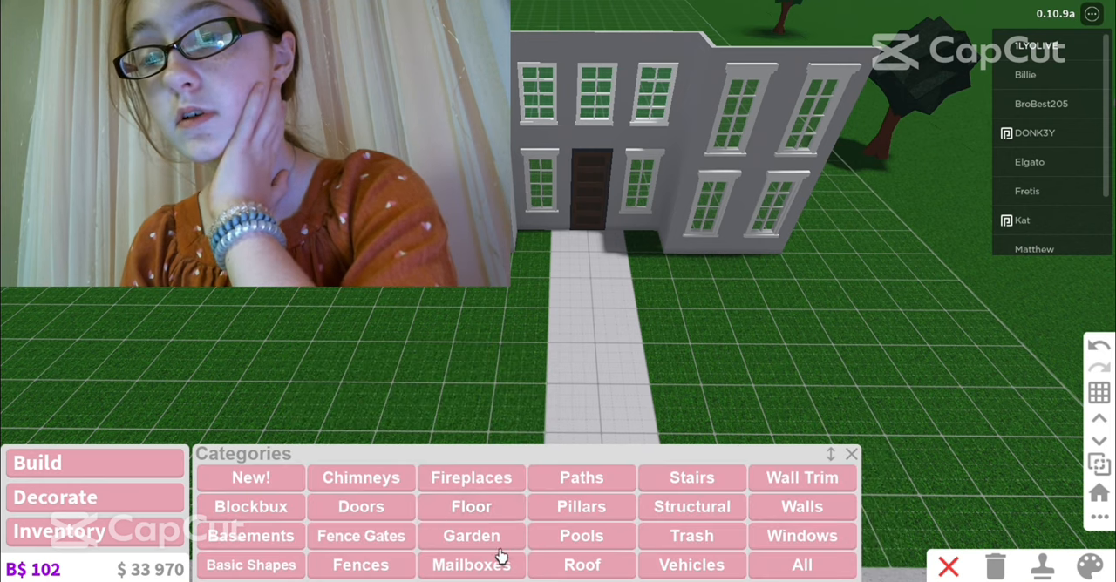
{"action": "left_click", "coordinate": [471, 535]}
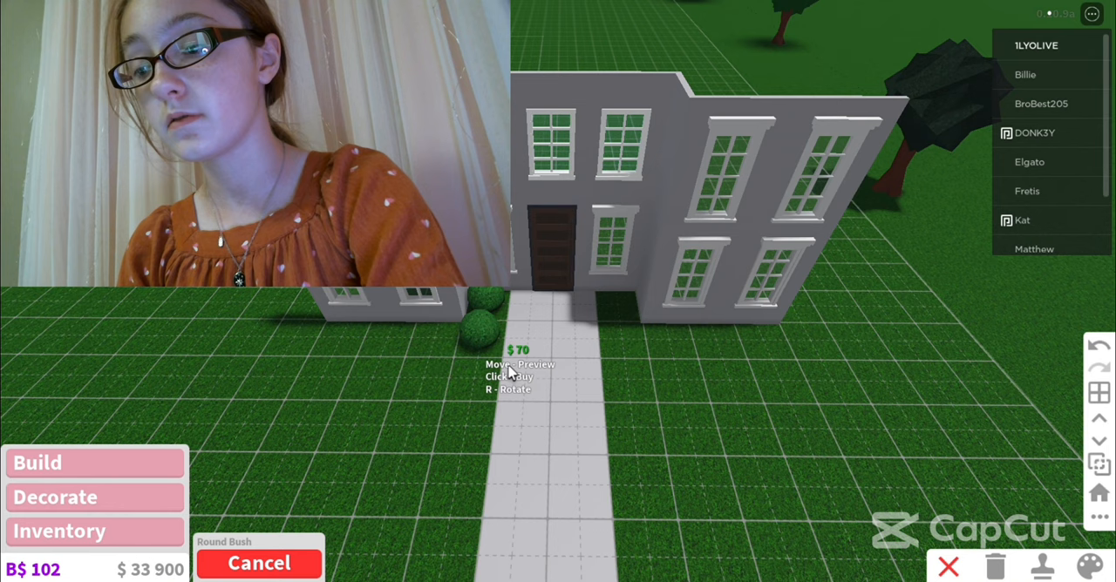
{"action": "left_click", "coordinate": [485, 357]}
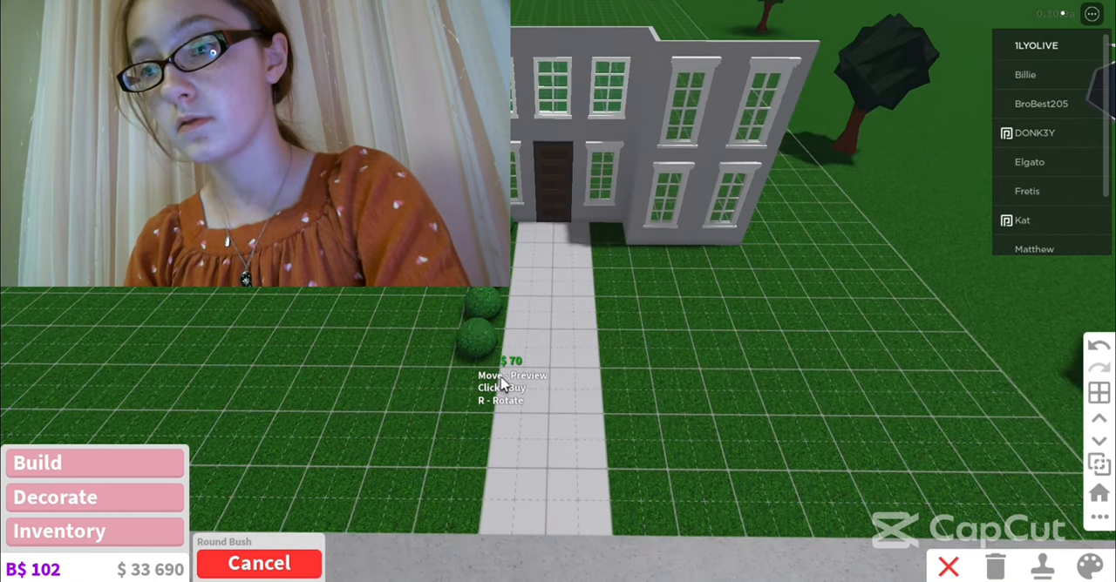
{"action": "left_click", "coordinate": [488, 383]}
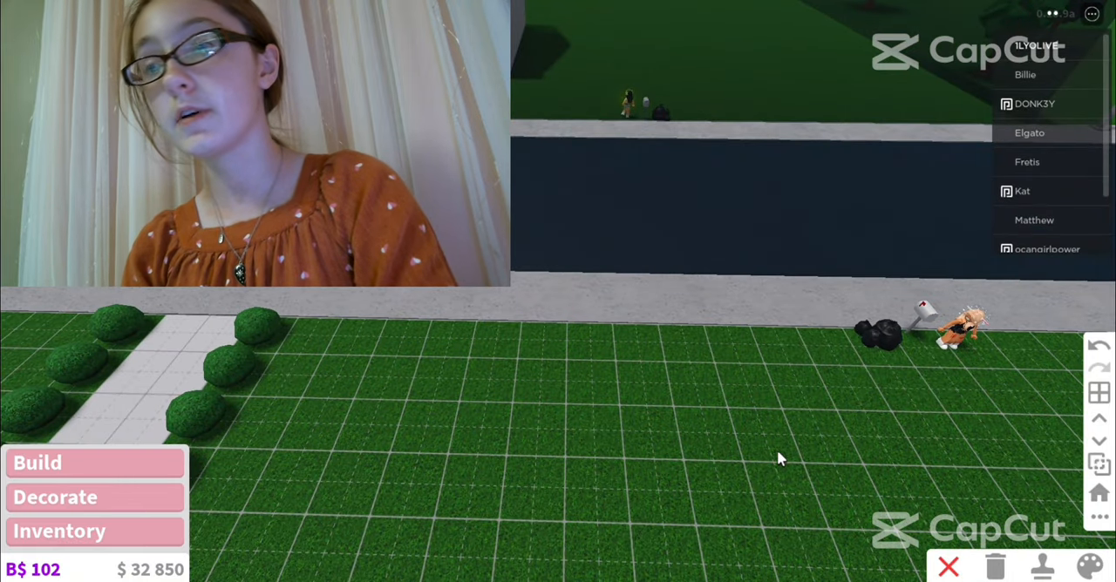
{"action": "mouse_move", "coordinate": [888, 364]}
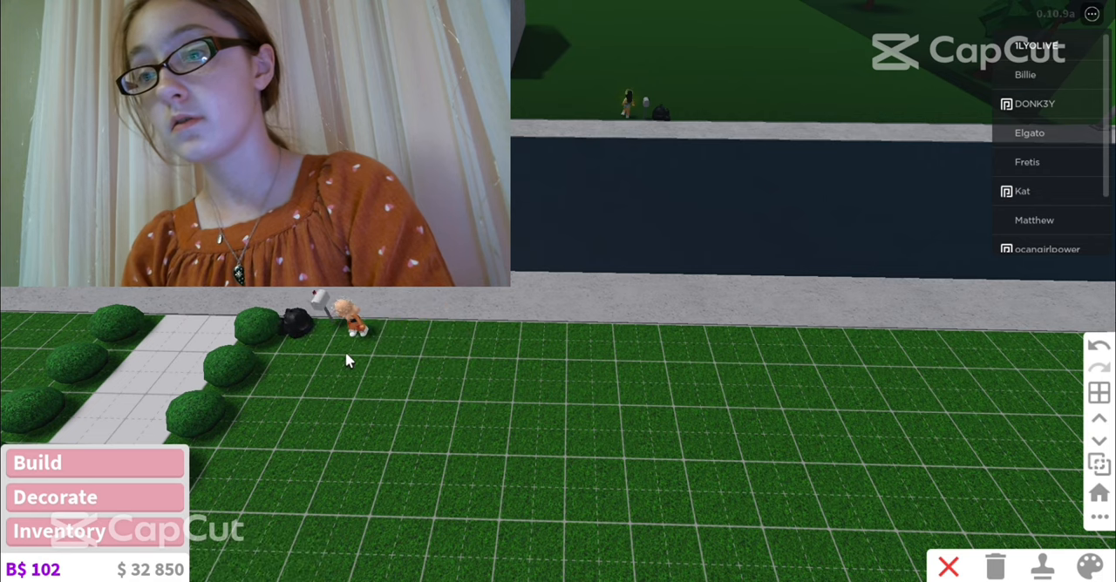
{"action": "left_click", "coordinate": [349, 326]}
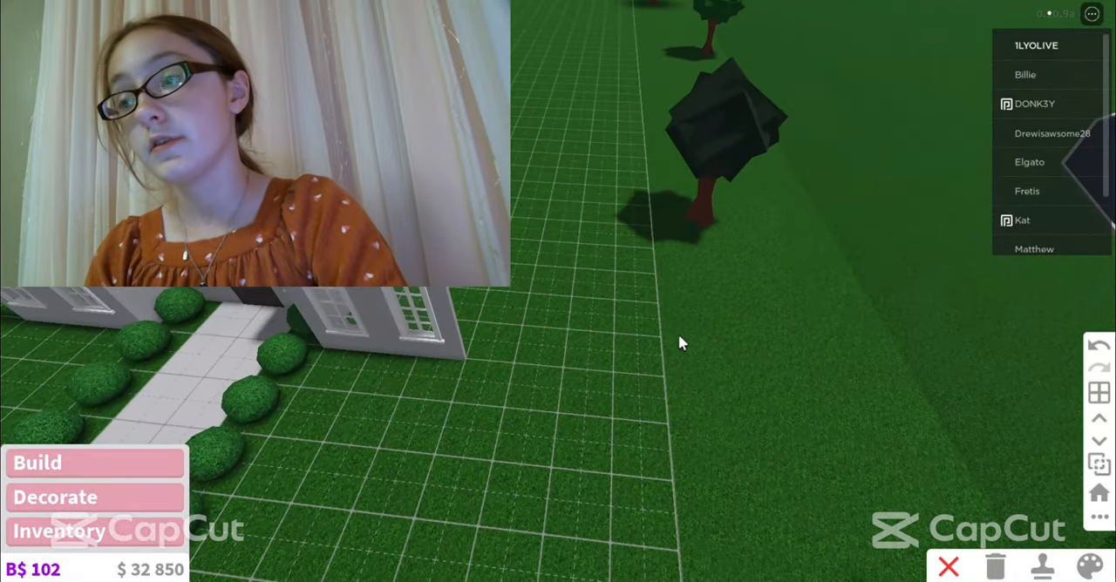
{"action": "left_click", "coordinate": [37, 462]}
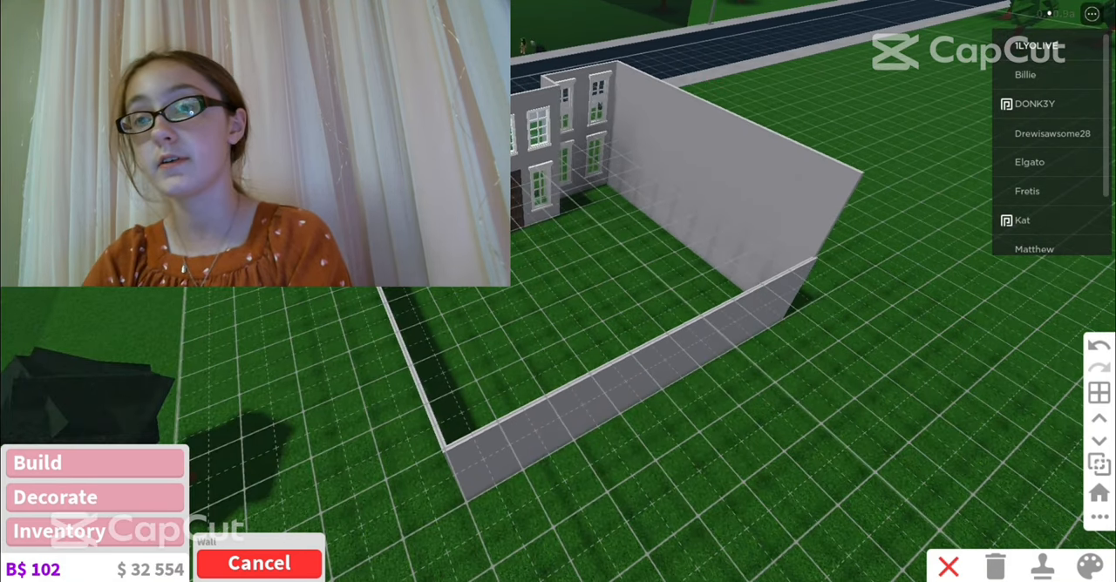
Draw the remaining side and back walls to close the house into a rectangular shell.
{"action": "left_click", "coordinate": [464, 470]}
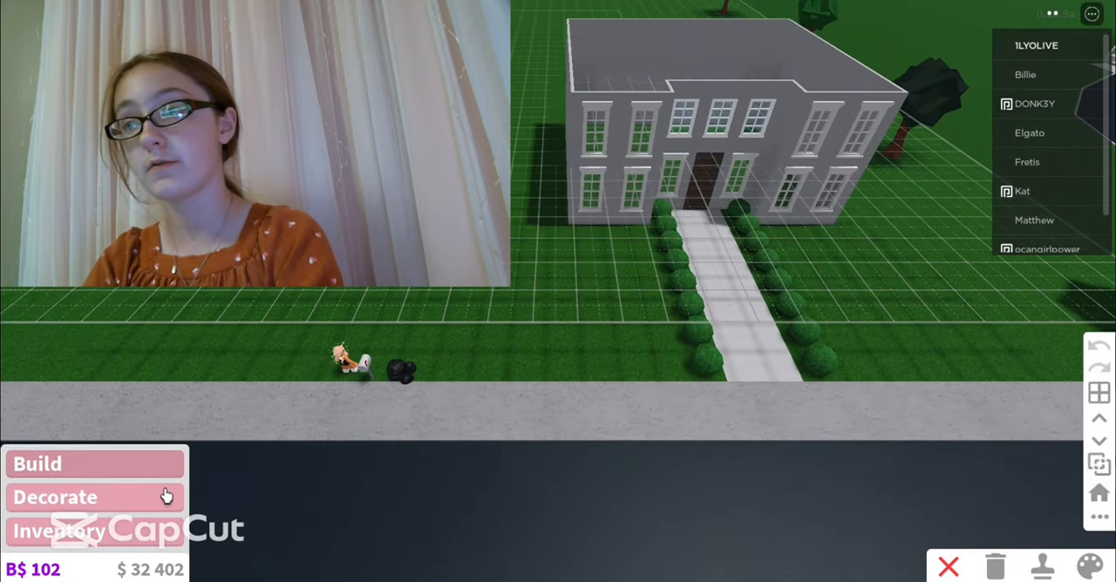
Switch to the bare second grass plot in Build mode with the categories catalog showing.
{"action": "left_click", "coordinate": [37, 463]}
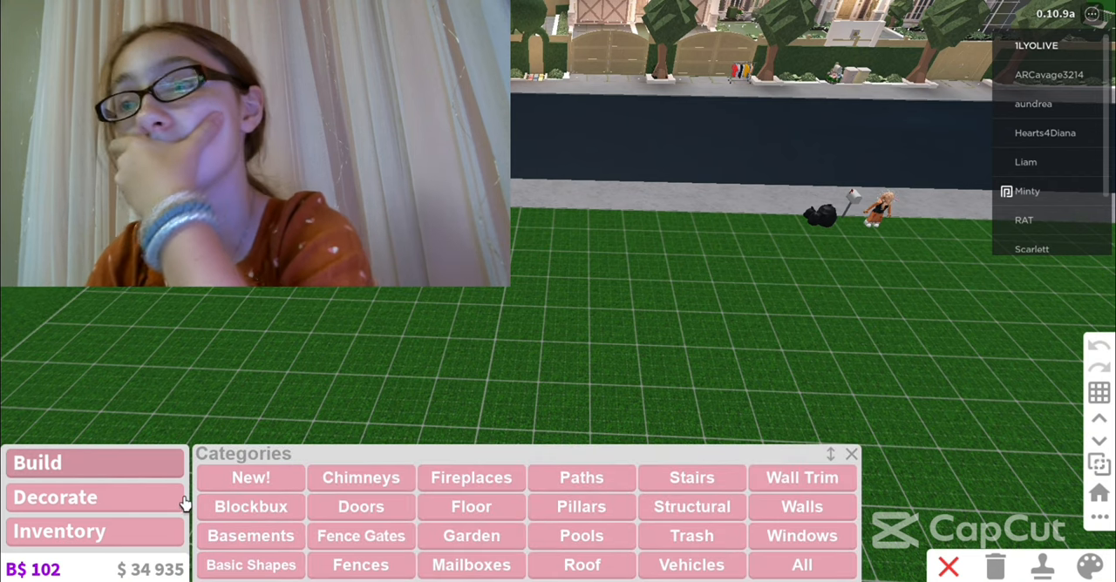
Run a Tall Wooden Fence with an arched wooden gate along the plot's street edge.
{"action": "left_click", "coordinate": [55, 497]}
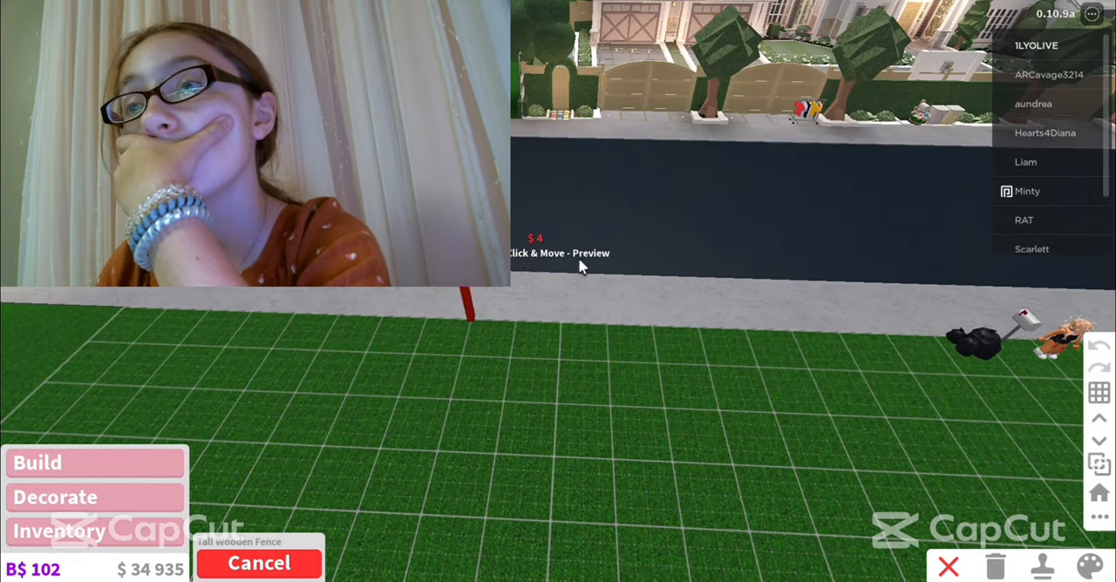
{"action": "left_click", "coordinate": [549, 278]}
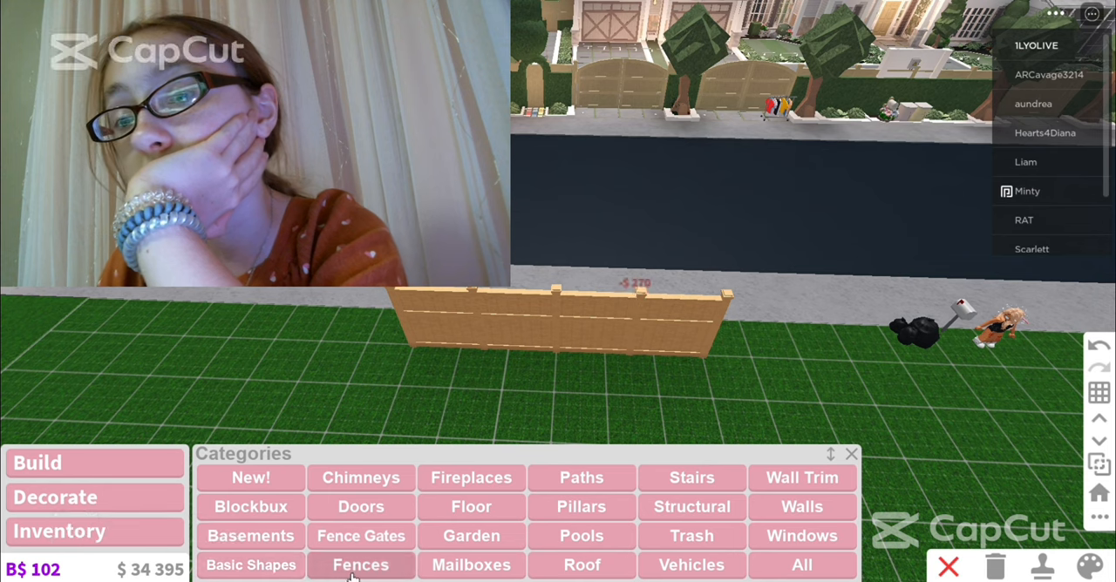
{"action": "left_click", "coordinate": [360, 535]}
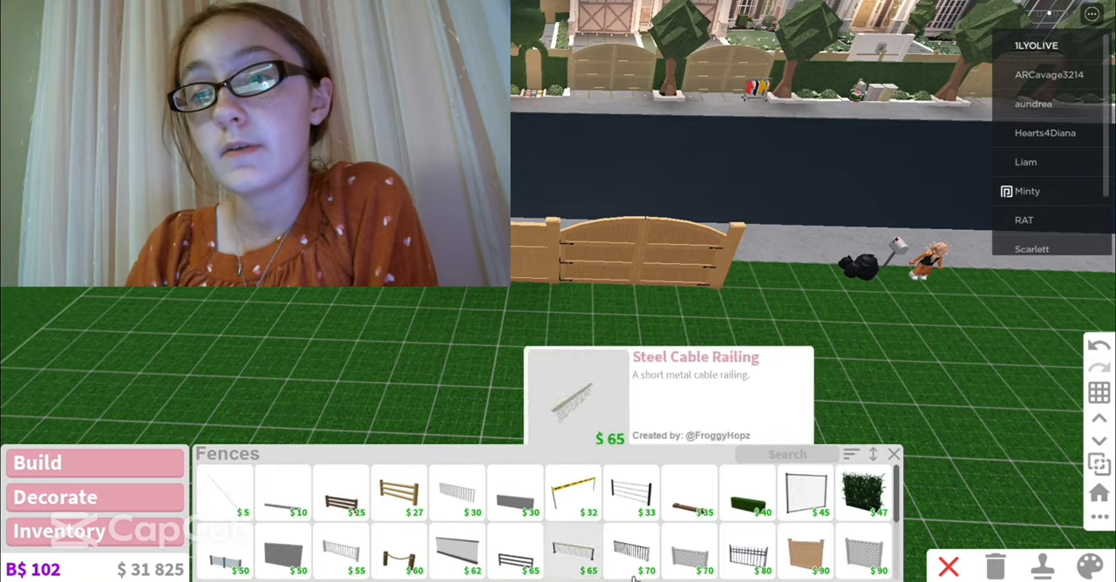
{"action": "scroll", "scroll_direction": "down", "scroll_amount": 3}
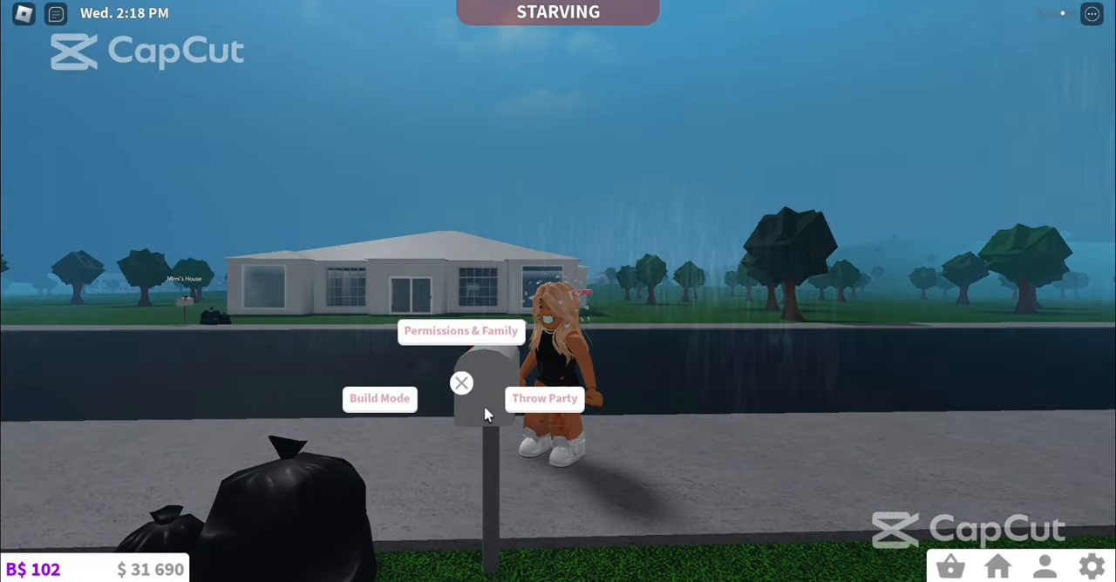
Enter Build Mode from the mailbox and bring up the building Categories panel.
{"action": "left_click", "coordinate": [379, 398]}
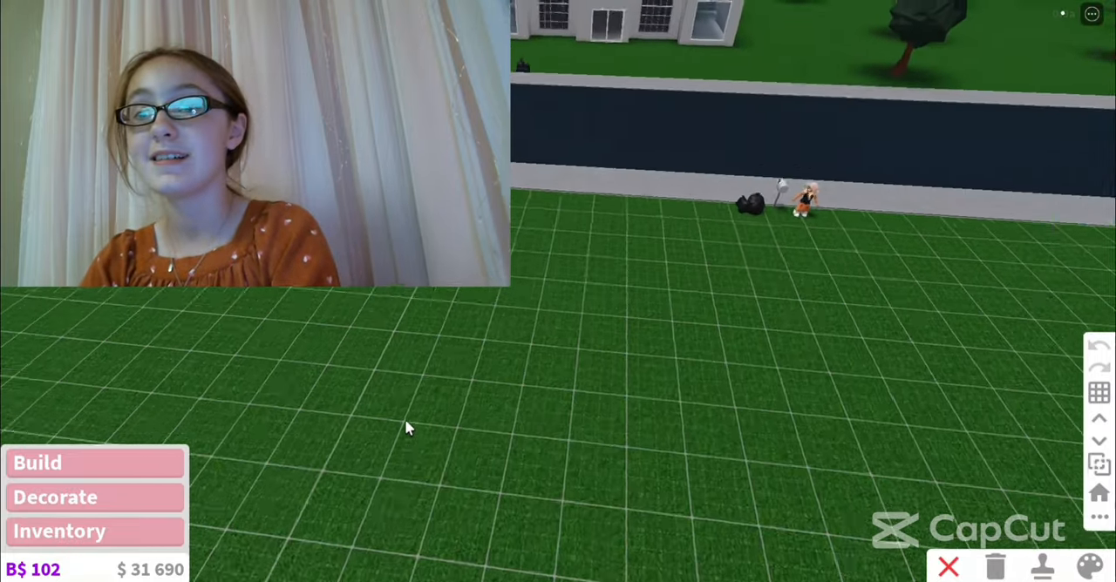
{"action": "left_click", "coordinate": [36, 463]}
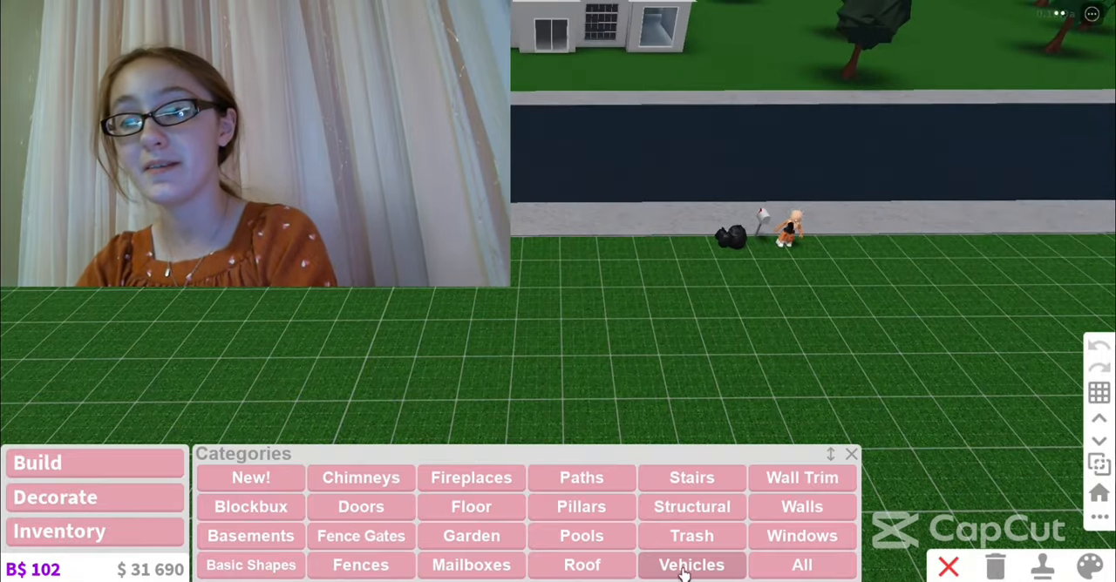